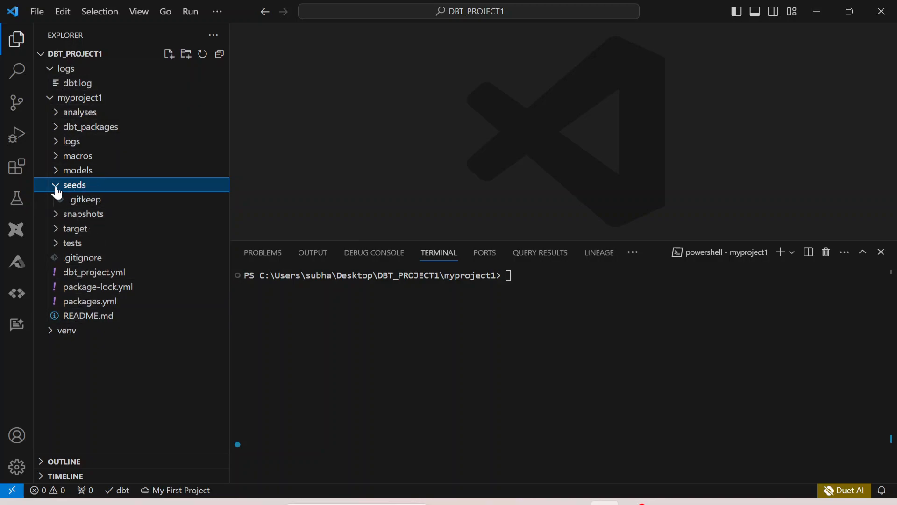
pyautogui.moveTo(119, 189)
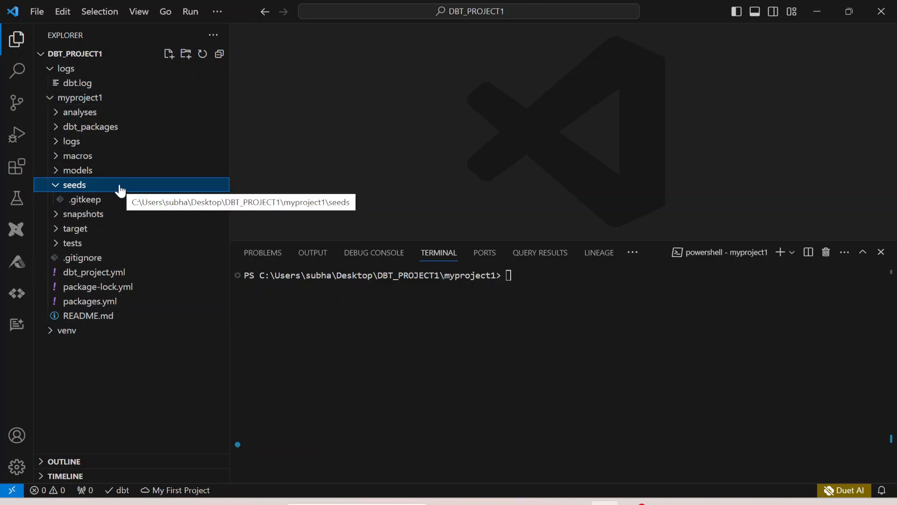
# Create a new file in the seeds folder named seed_distribution_centers_new.csv
pyautogui.rightClick(75, 184)
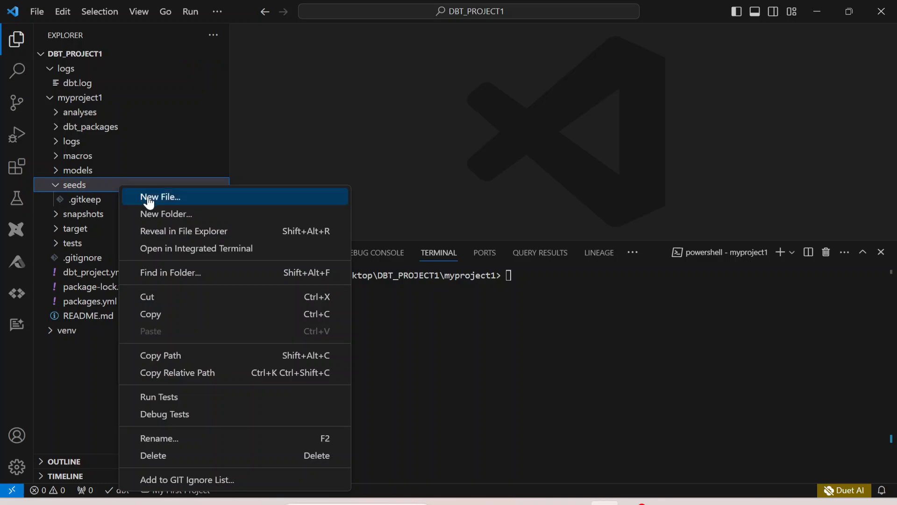
pyautogui.click(160, 197)
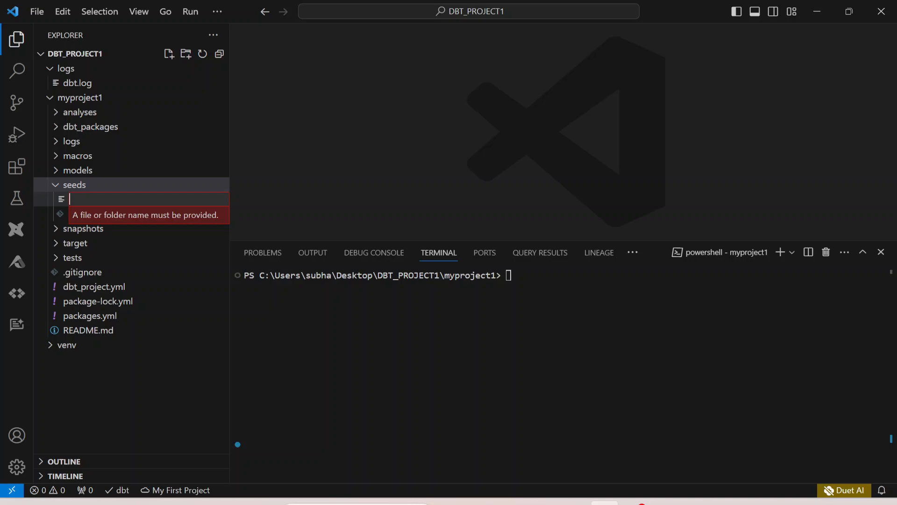
pyautogui.rightClick(73, 213)
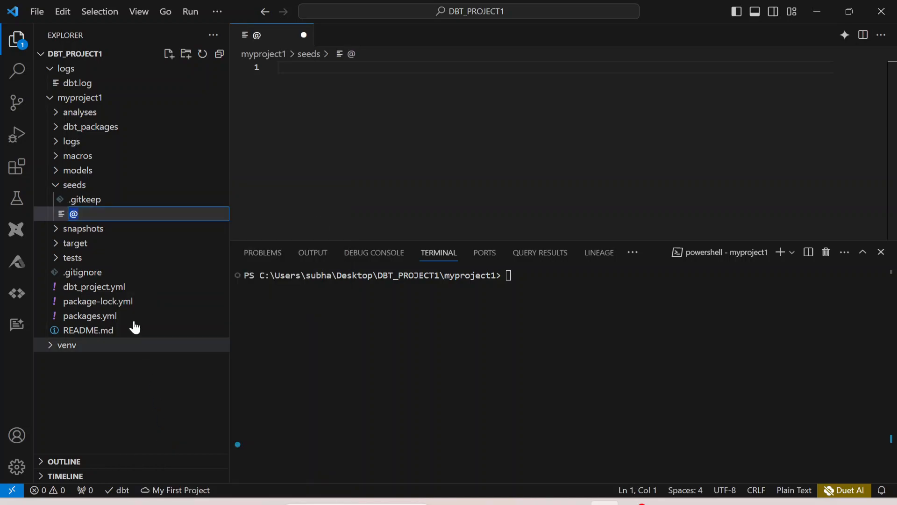
pyautogui.write('seed_distribution_centers_new')
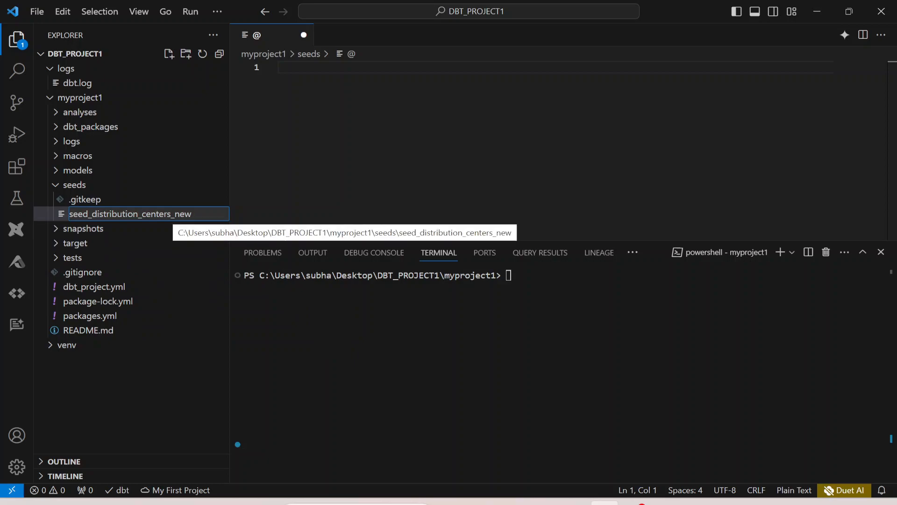
pyautogui.write('.csv')
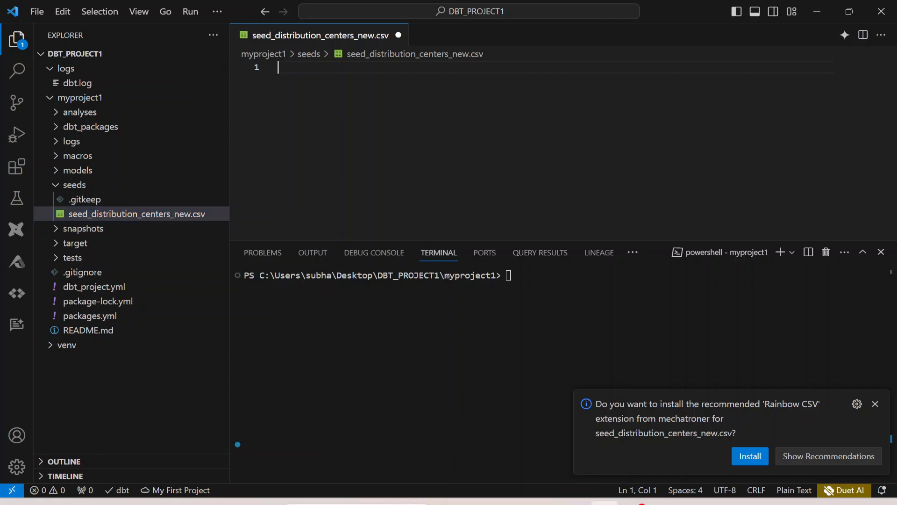
pyautogui.moveTo(810, 15)
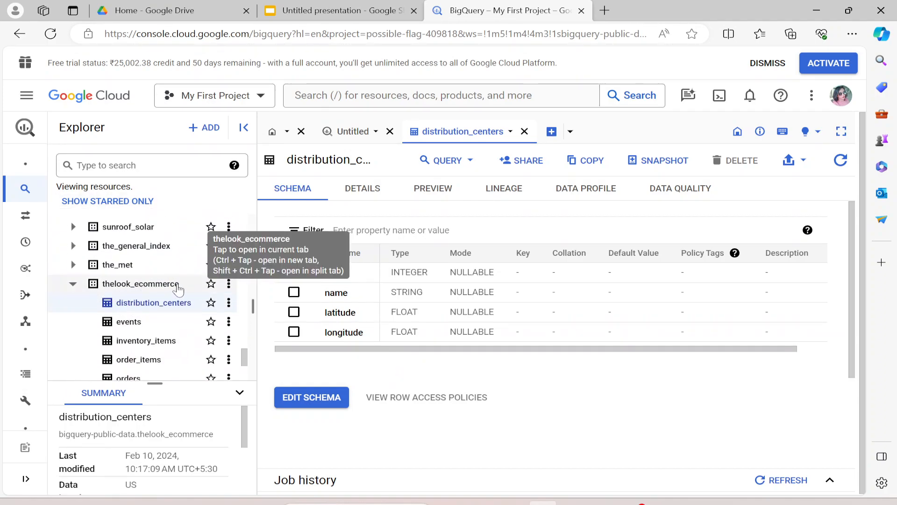
pyautogui.moveTo(272, 292)
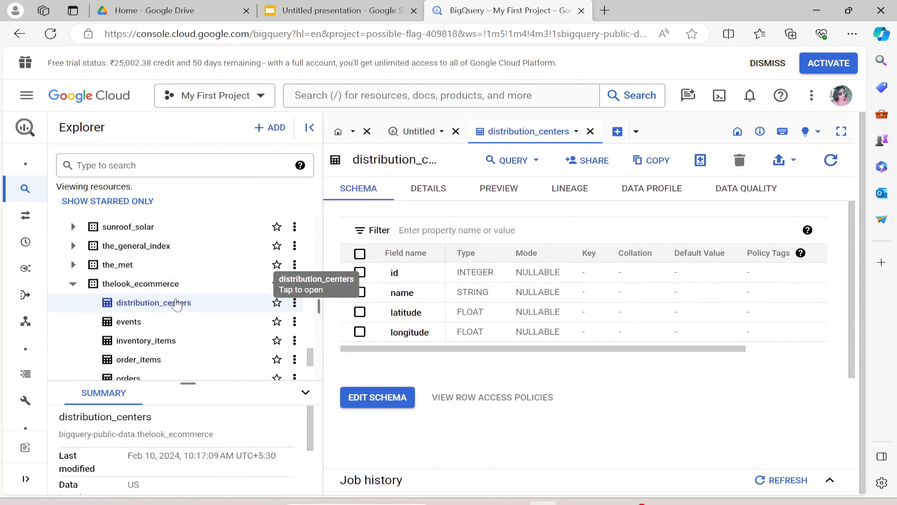
pyautogui.moveTo(428, 188)
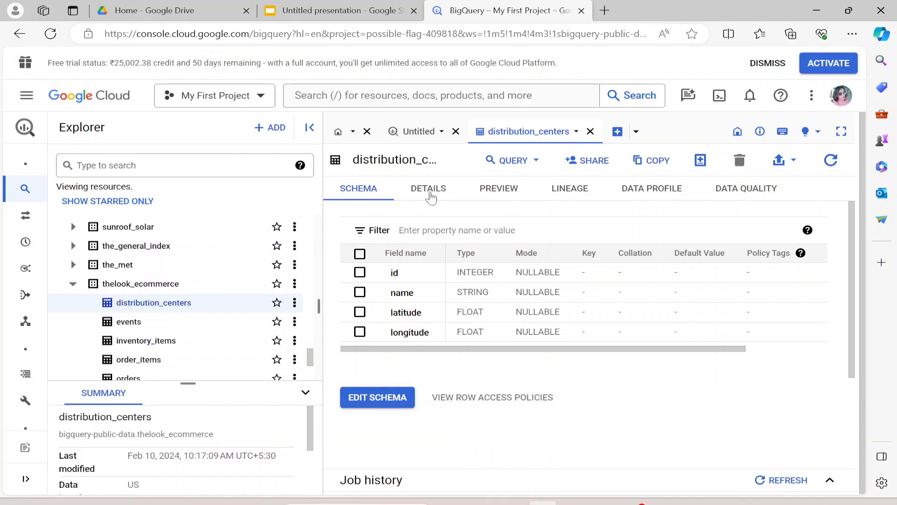
pyautogui.moveTo(631, 455)
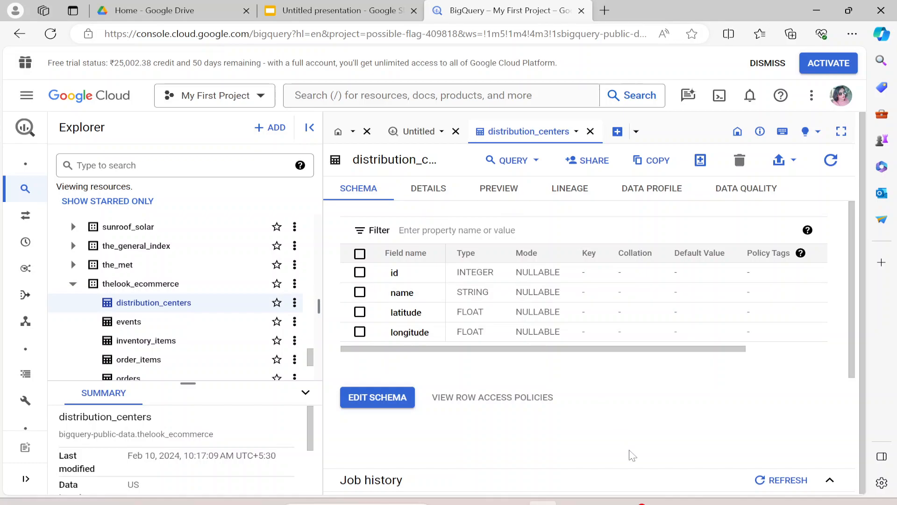
# Return from the BigQuery distribution_centers schema to the code editor
pyautogui.click(340, 11)
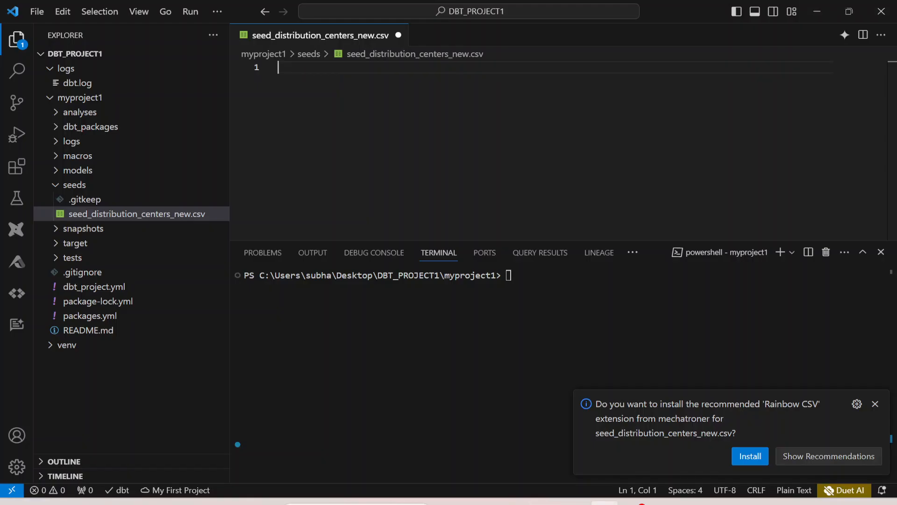
# Enter the id,name,latitude,longitude header into the seed CSV
pyautogui.write('id,name,latitude,longitude')
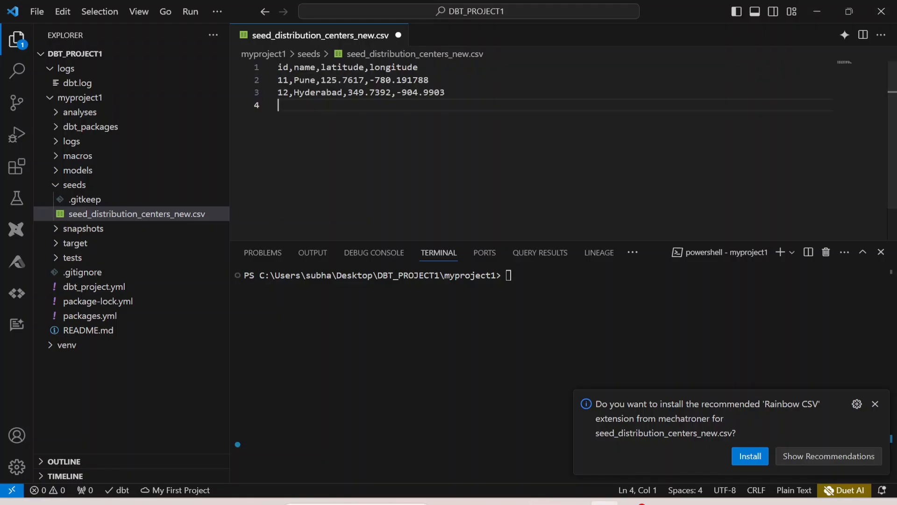
pyautogui.press('ctrl+s')
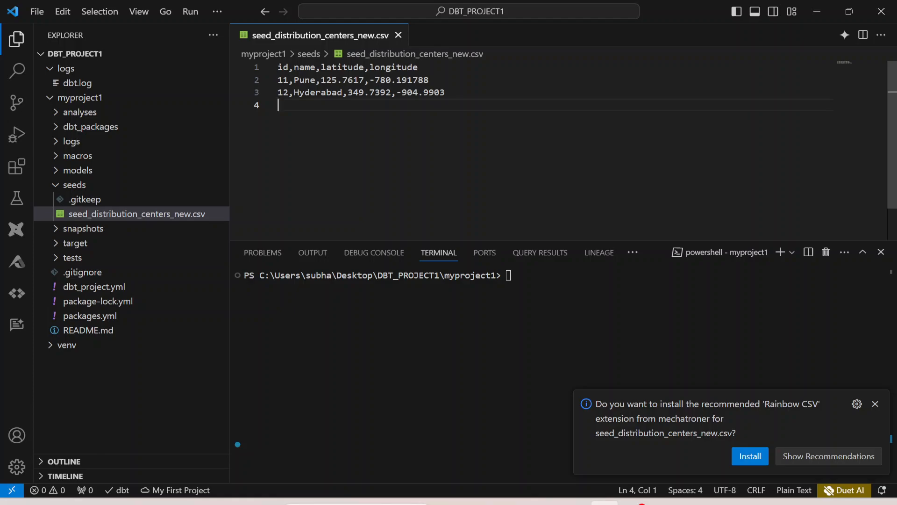
pyautogui.click(136, 214)
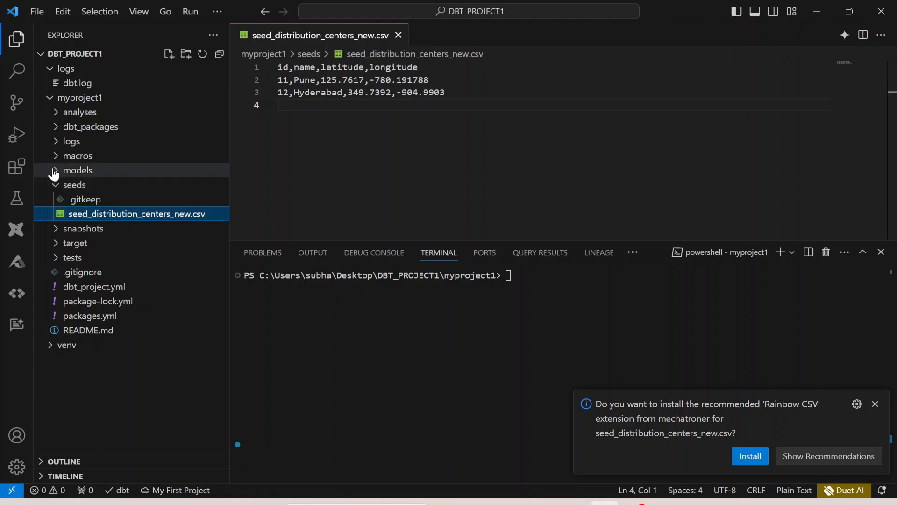
pyautogui.click(77, 170)
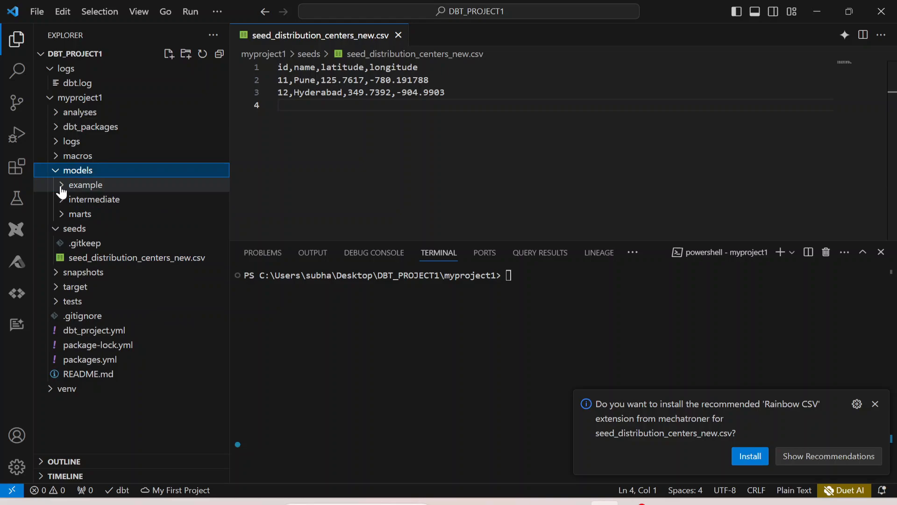
pyautogui.click(85, 184)
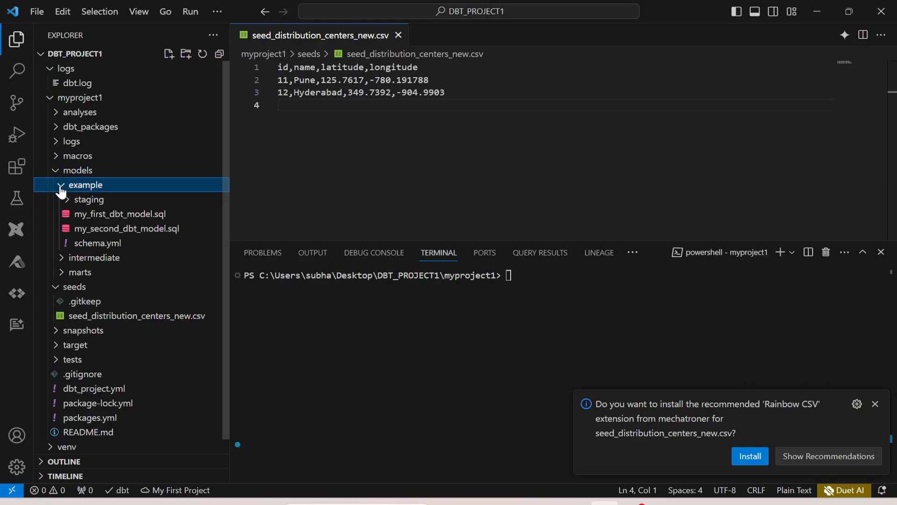
pyautogui.click(89, 199)
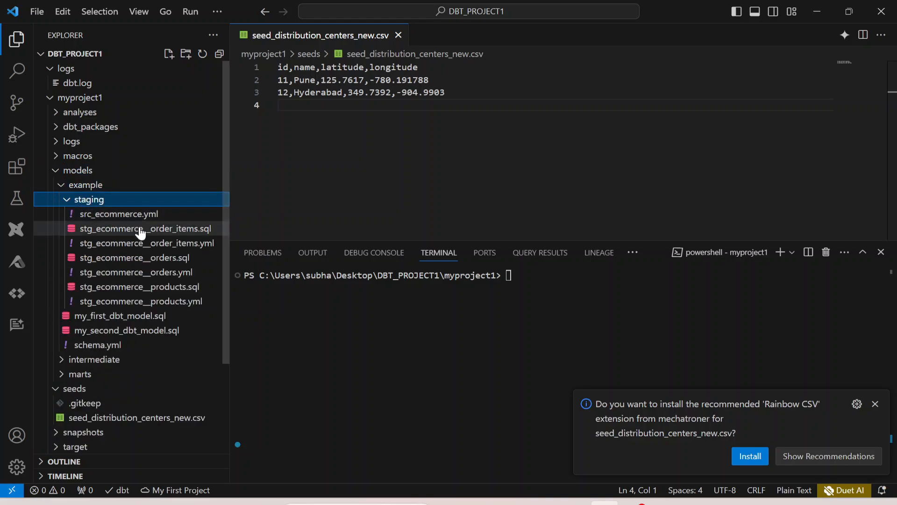
pyautogui.moveTo(109, 232)
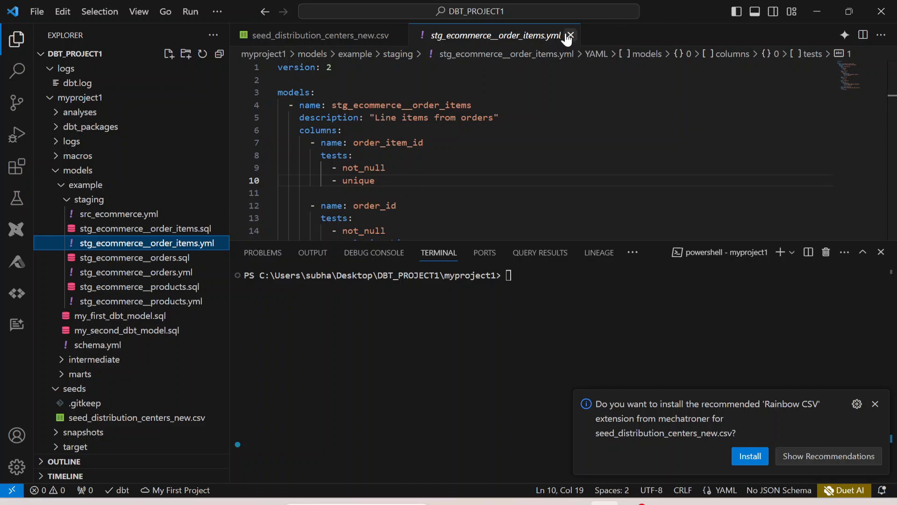
pyautogui.click(571, 36)
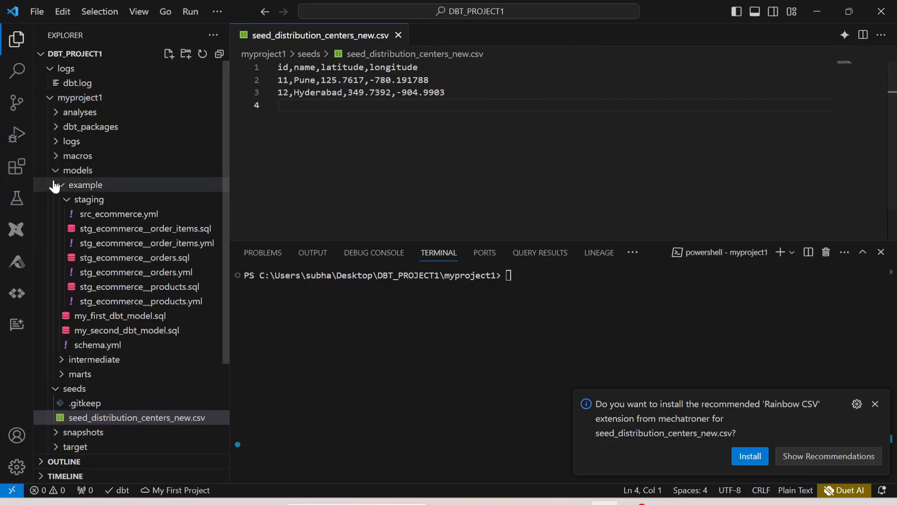
pyautogui.click(78, 170)
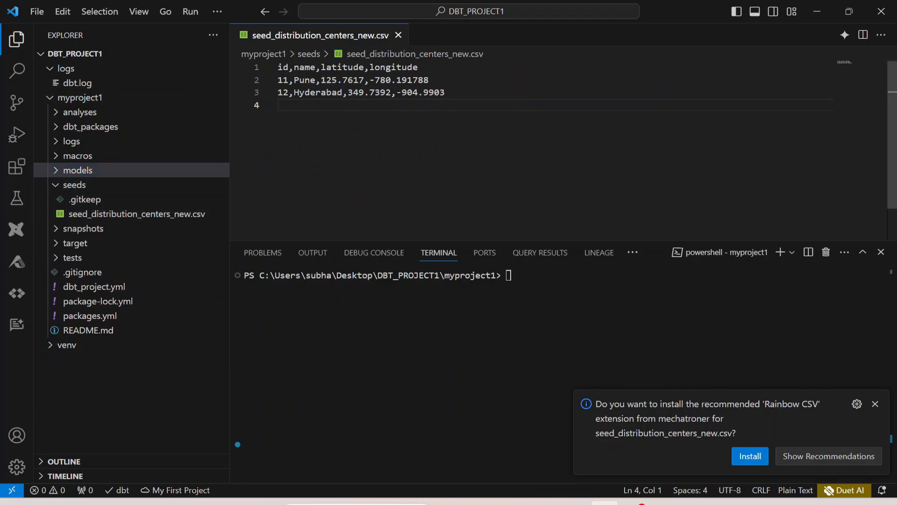
# Create a new seeds.yml file in the seeds folder
pyautogui.click(74, 184)
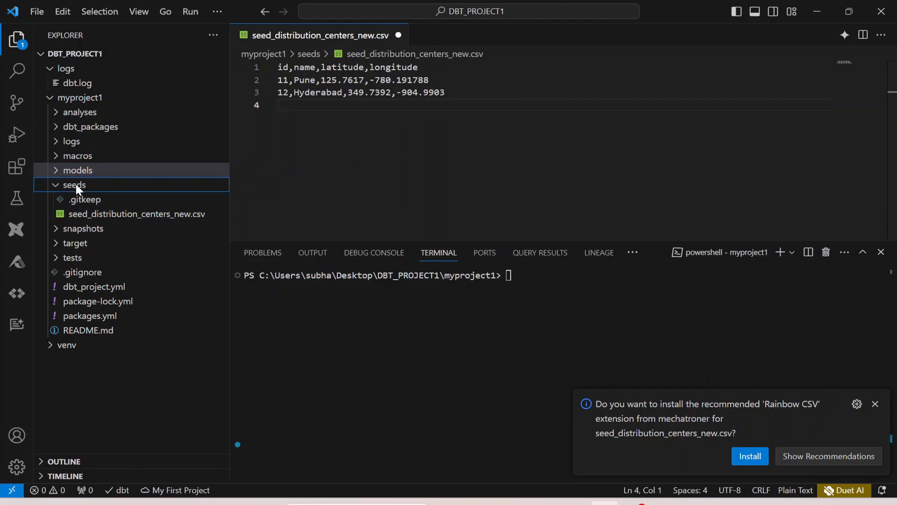
pyautogui.click(169, 53)
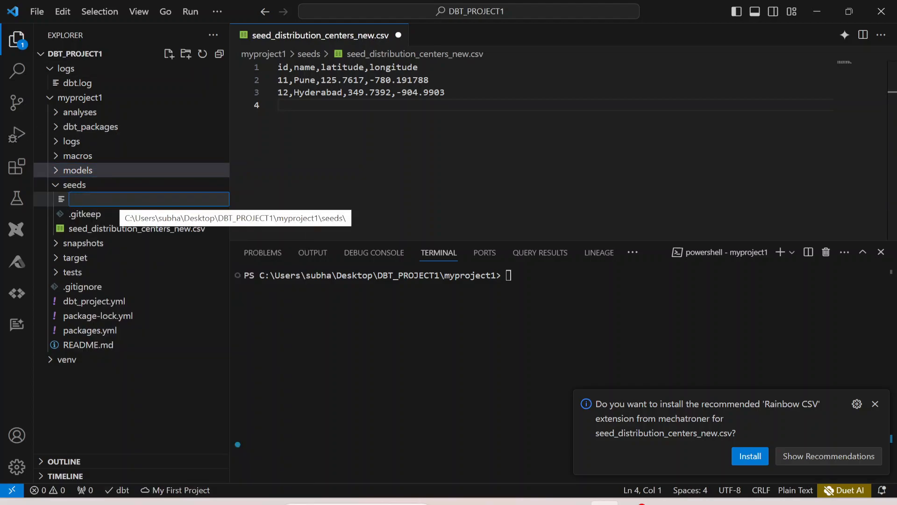
pyautogui.write('seeds')
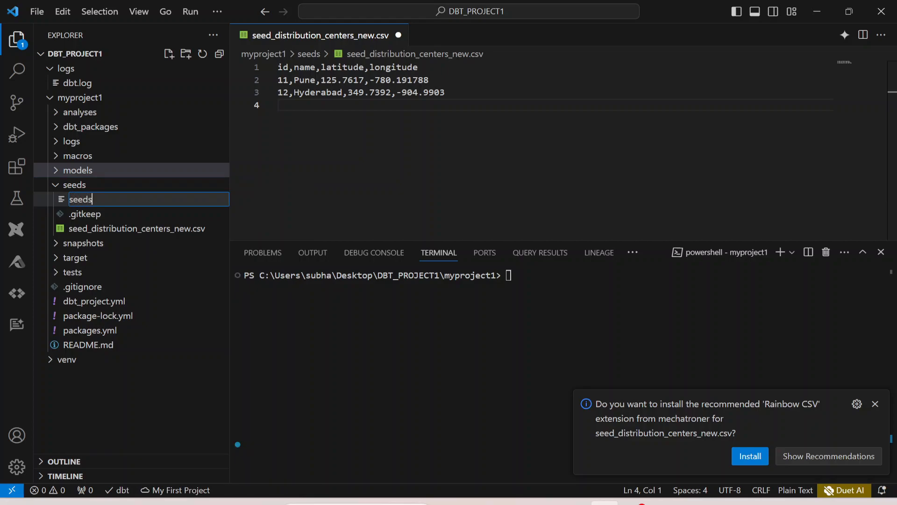
pyautogui.write('.yml')
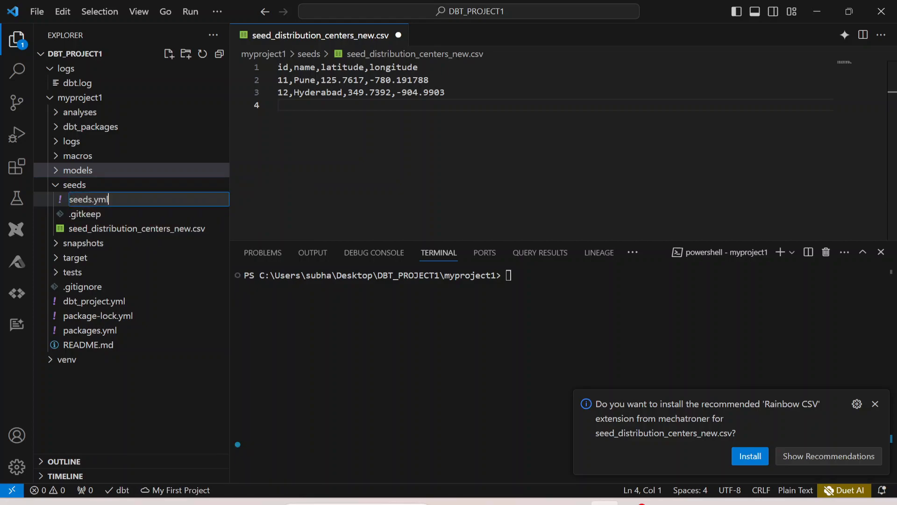
pyautogui.press('Enter')
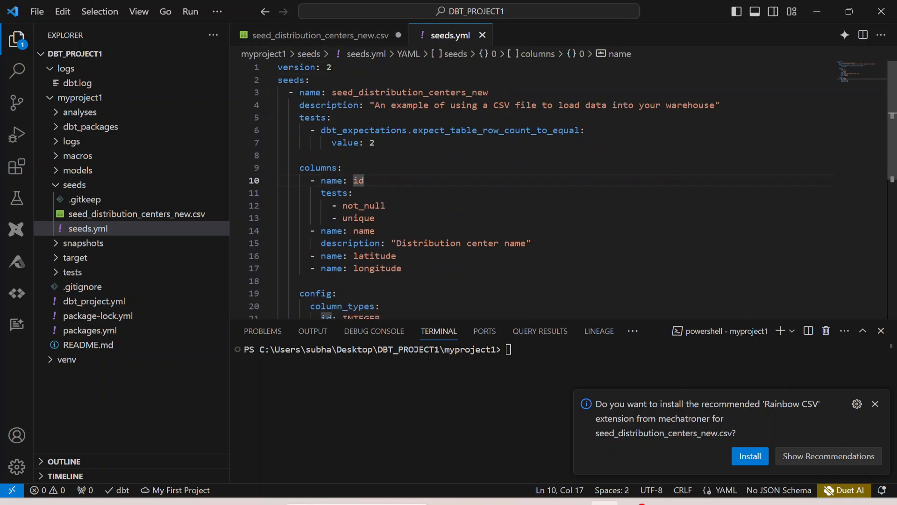
# Review seeds.yml's id column and its dbt_expectations row-count-equals-2 test
pyautogui.click(320, 34)
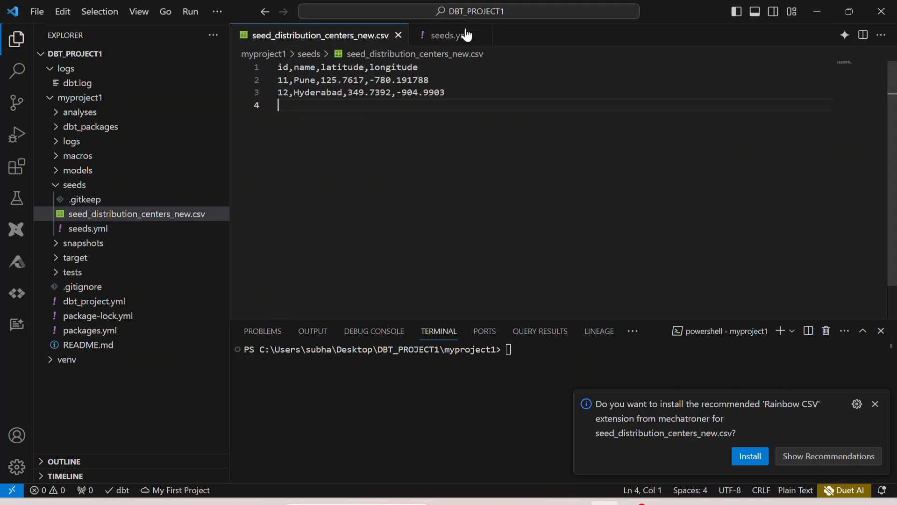
pyautogui.click(446, 35)
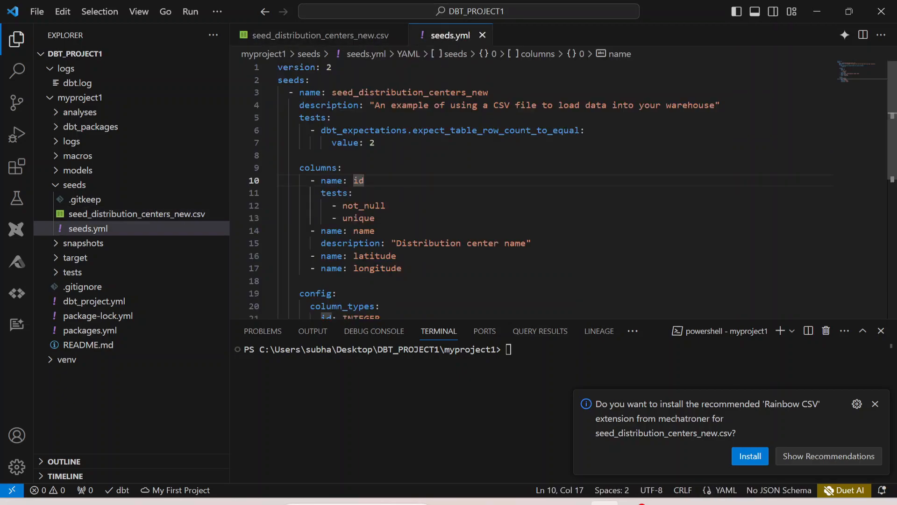
pyautogui.doubleClick(408, 93)
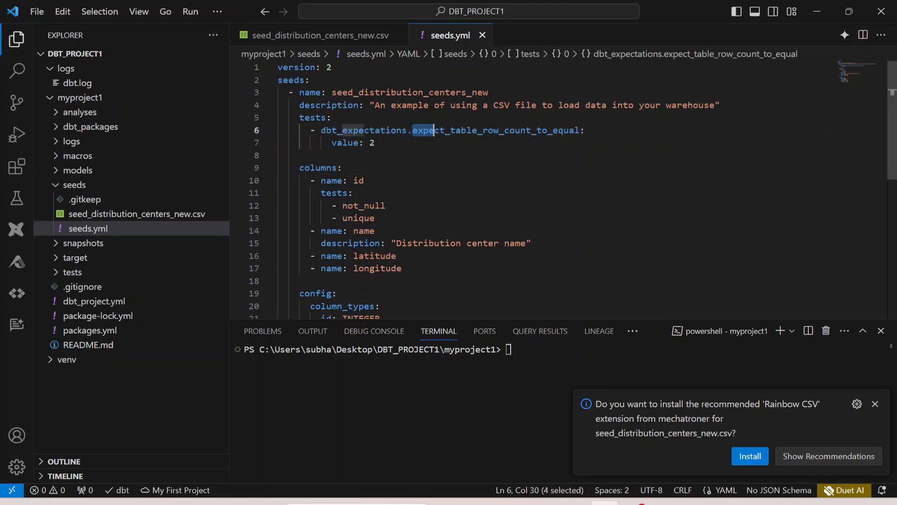
pyautogui.doubleClick(453, 130)
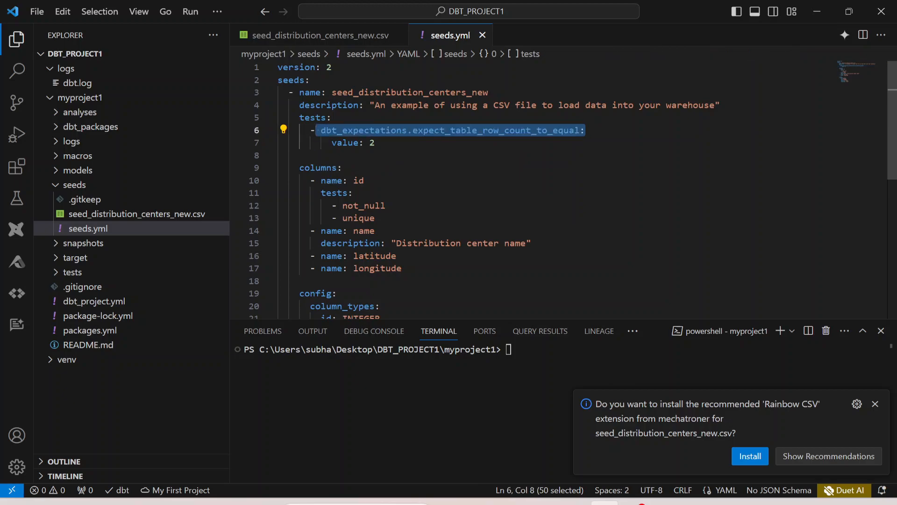
# Expand dbt_packages to inspect the installed dbt_expectations package, then collapse it
pyautogui.click(90, 126)
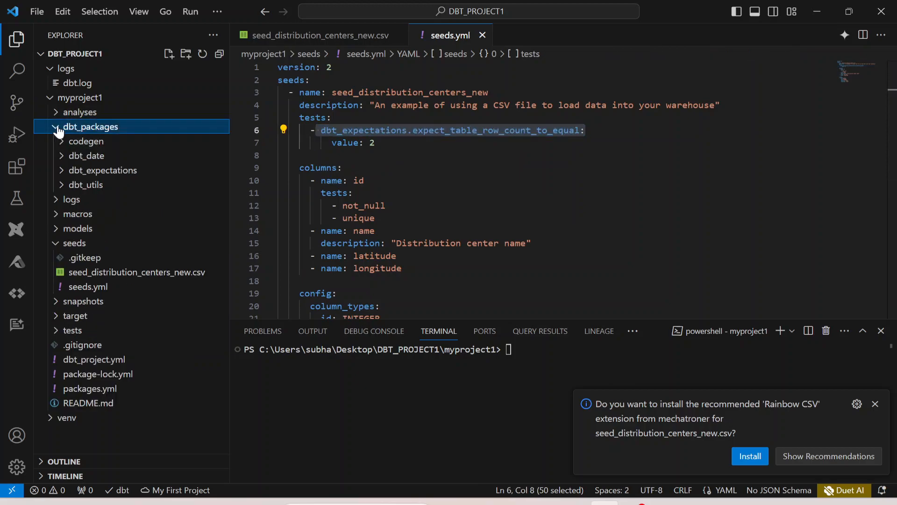
pyautogui.click(103, 170)
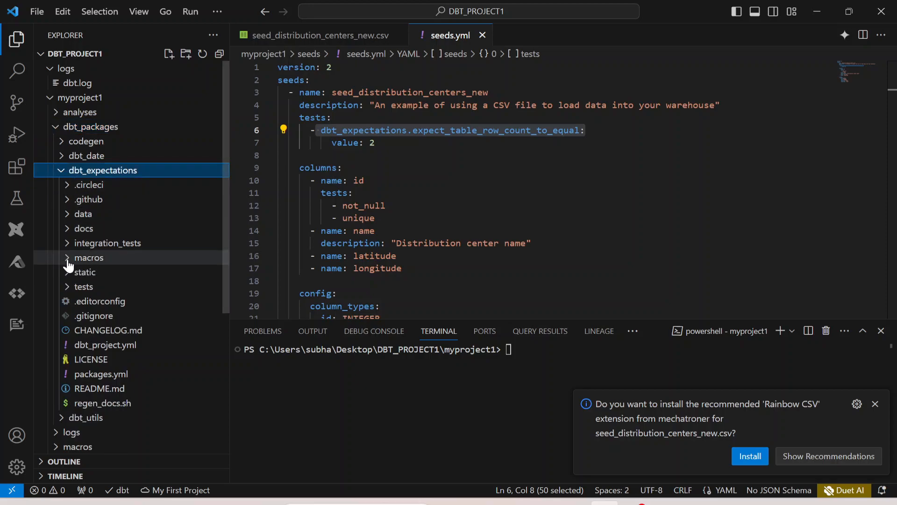
pyautogui.click(90, 258)
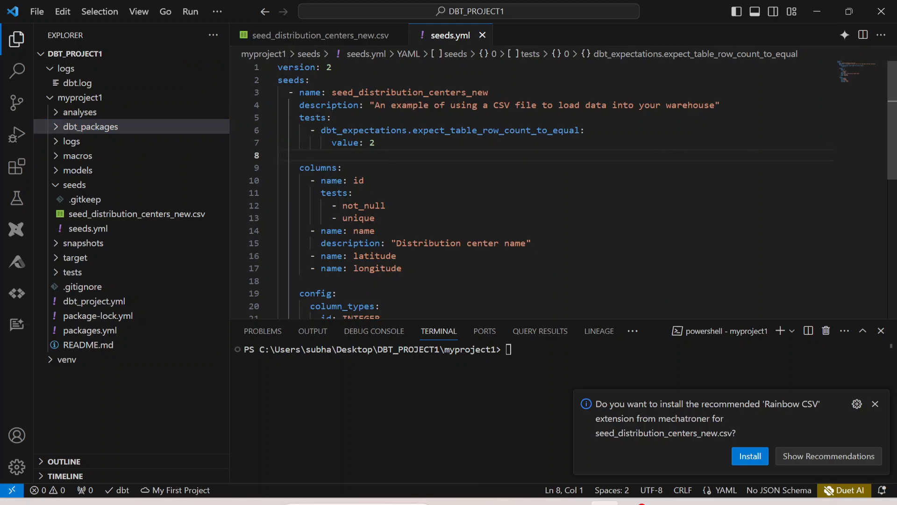
# Scroll through seeds.yml reviewing the id column tests and the config column_types section
pyautogui.scroll(-3)
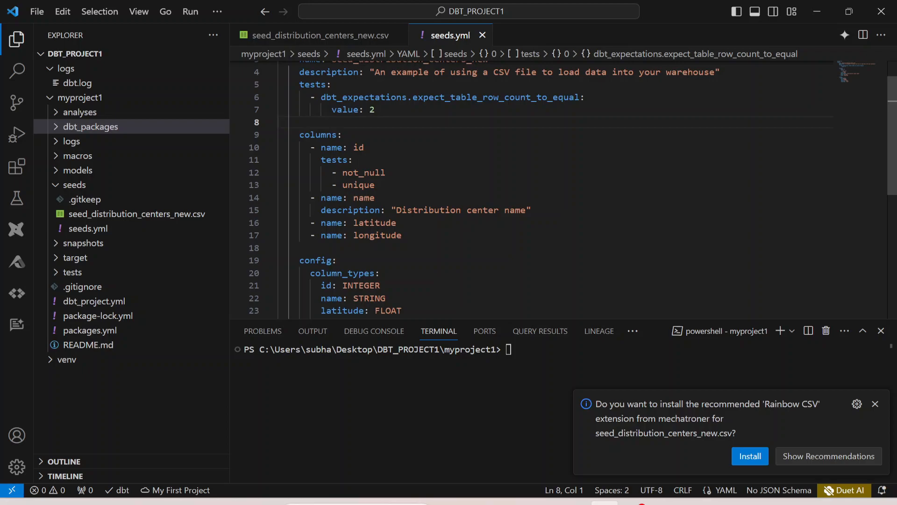
pyautogui.doubleClick(357, 146)
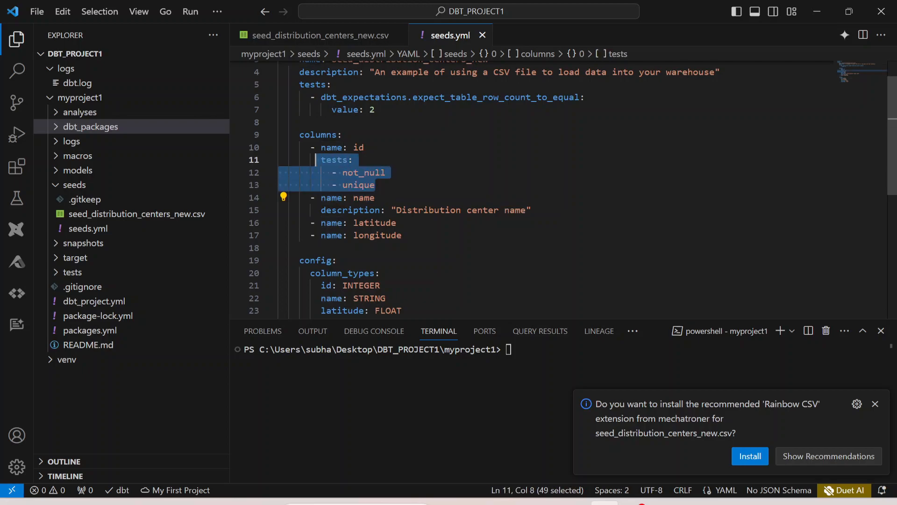
pyautogui.scroll(-3)
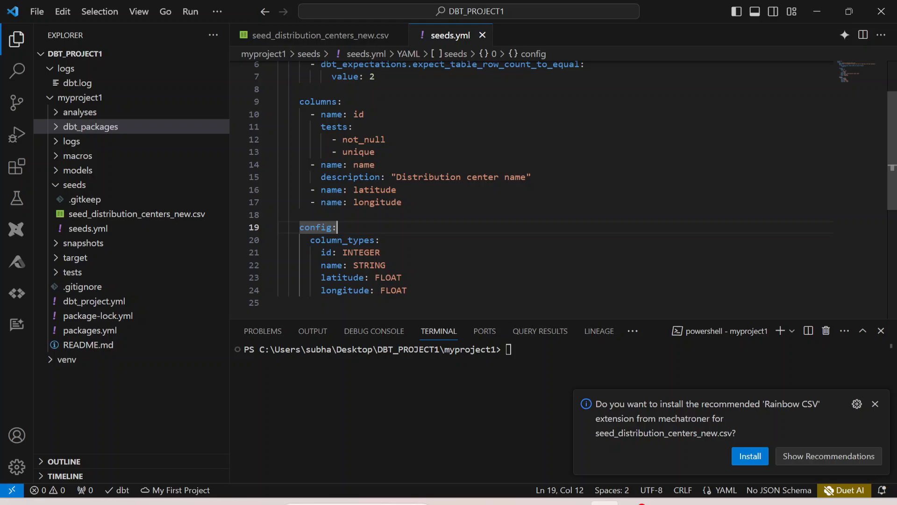
pyautogui.doubleClick(361, 252)
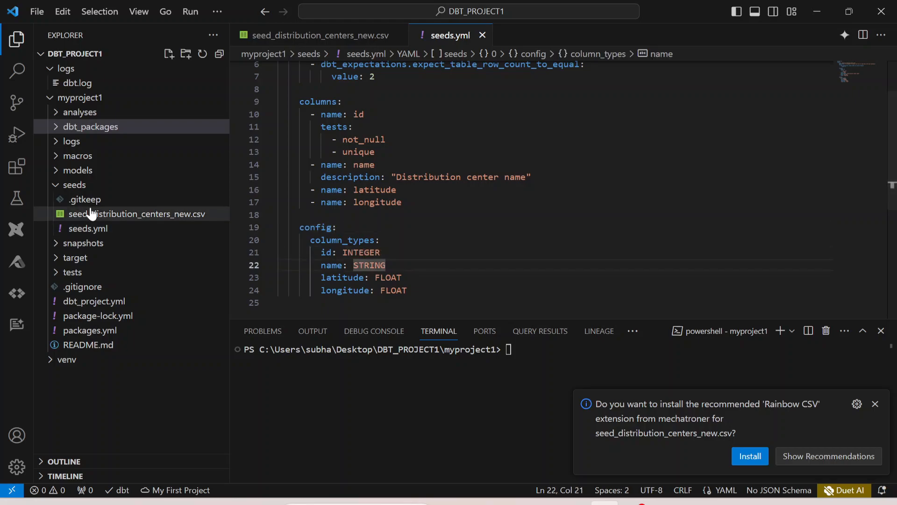
pyautogui.scroll(-3)
pyautogui.write('dbt seed')
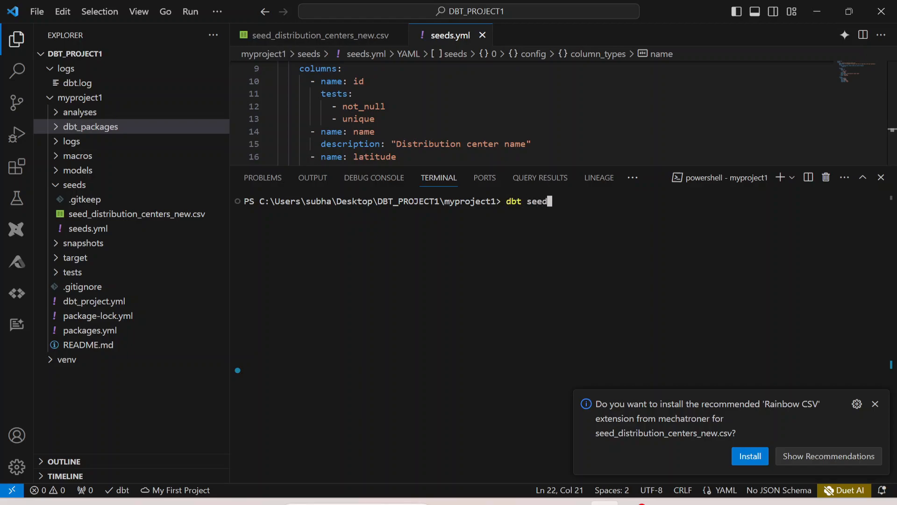
# Dismiss the extension notification and correct the mistyped 'dbt seeds' command to 'dbt seed'
pyautogui.write('s')
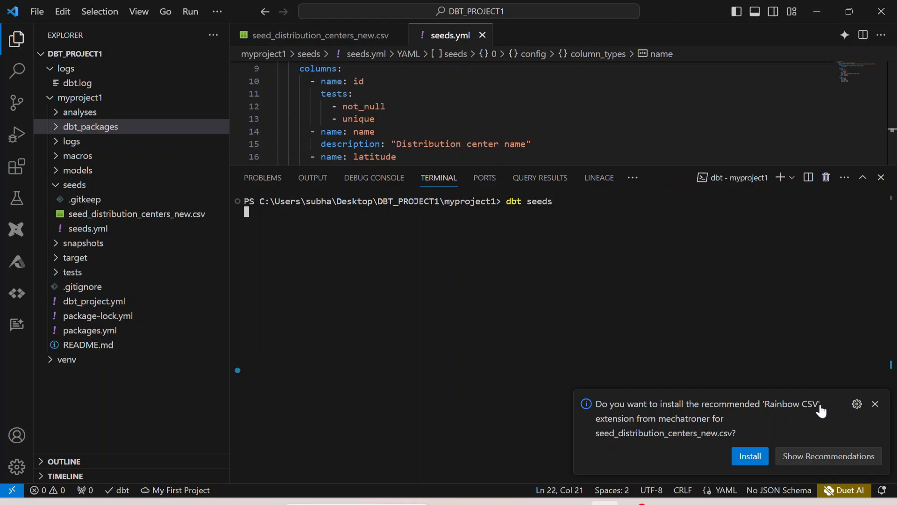
pyautogui.click(875, 404)
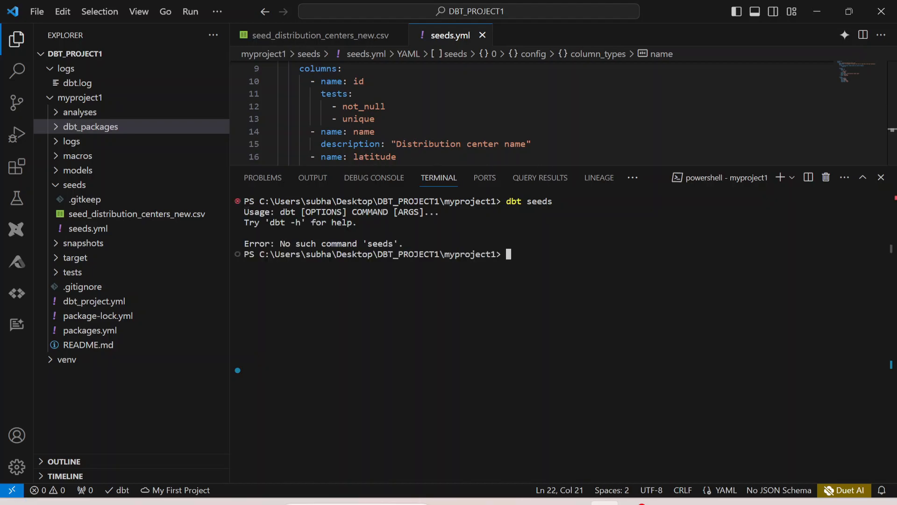
pyautogui.write('dbt seeds')
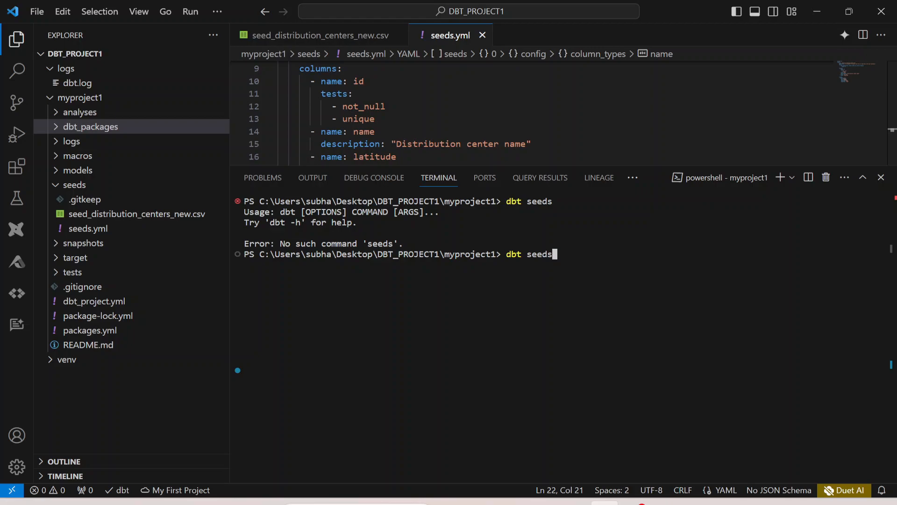
pyautogui.press('BackSpace')
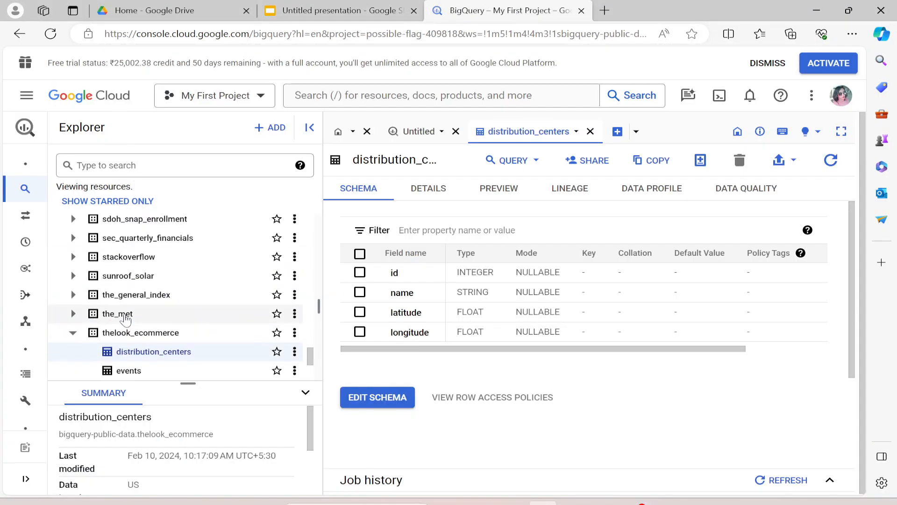
# Expand dbt_myproject1 and view the seed_distribution_centers_new table's schema
pyautogui.scroll(-3)
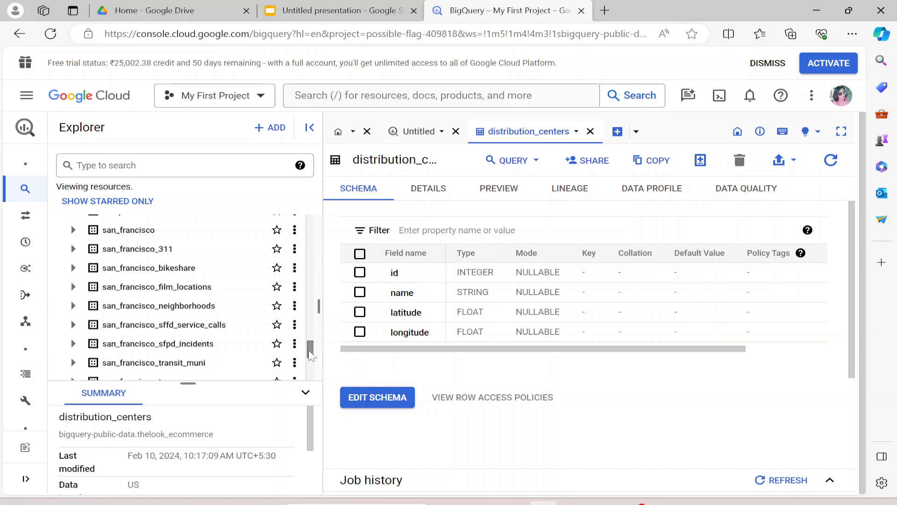
pyautogui.click(26, 96)
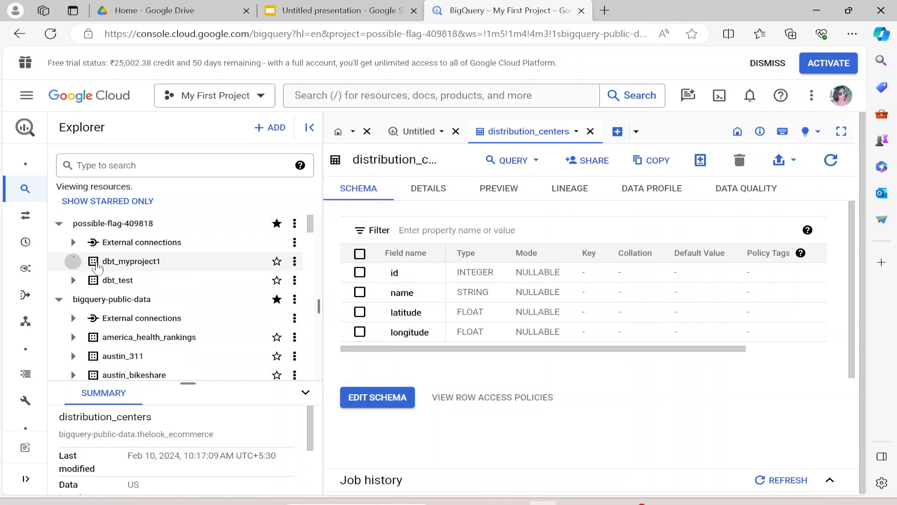
pyautogui.click(73, 261)
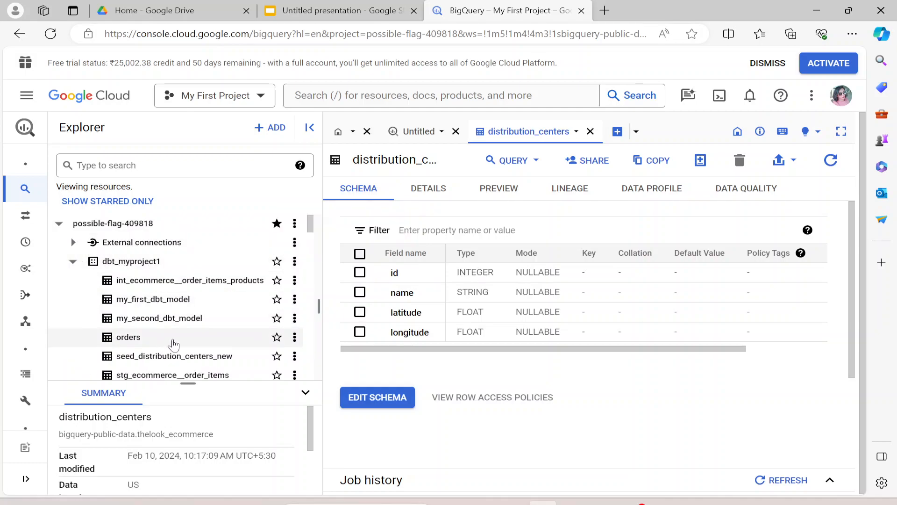
pyautogui.moveTo(174, 355)
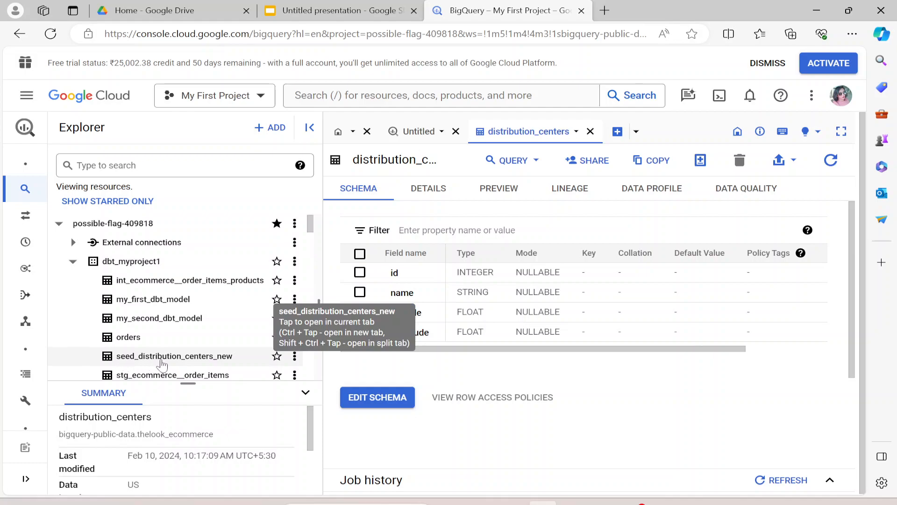
pyautogui.click(174, 356)
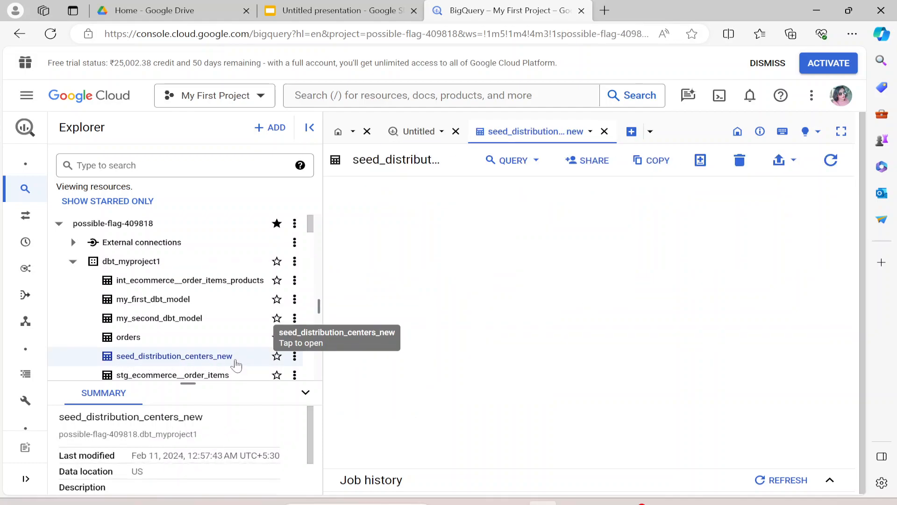
pyautogui.click(174, 355)
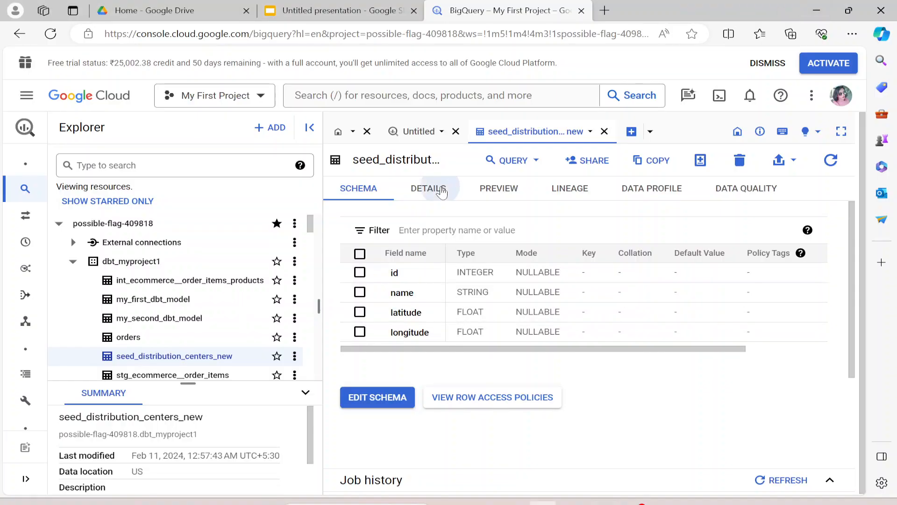
# Preview the table's loaded Pune and Hyderabad rows
pyautogui.click(498, 188)
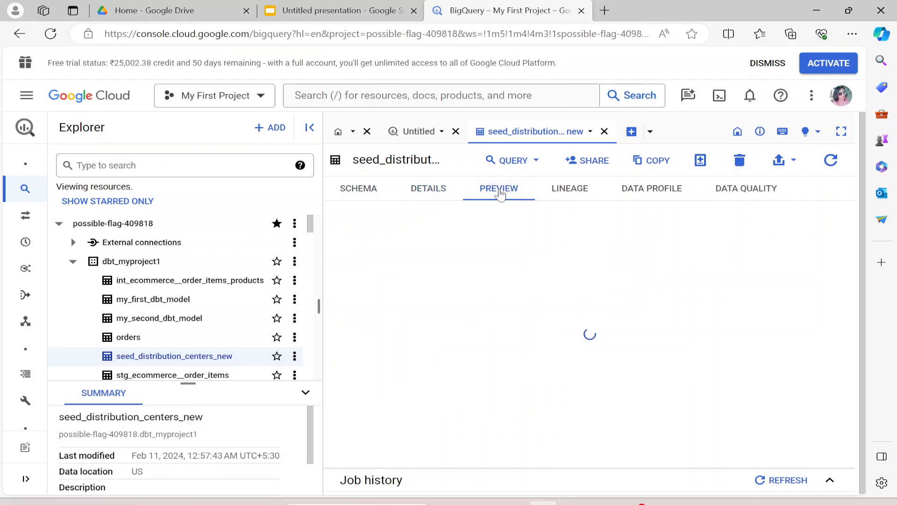
pyautogui.doubleClick(455, 225)
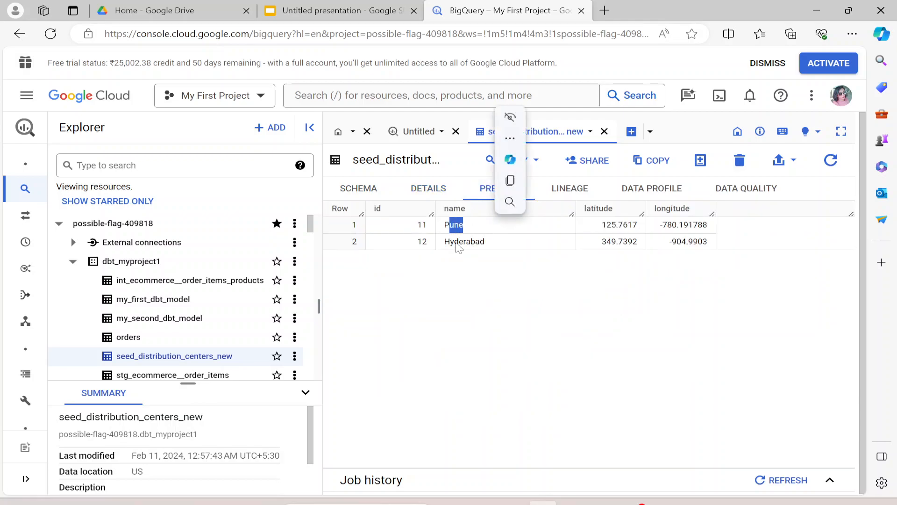
pyautogui.click(521, 310)
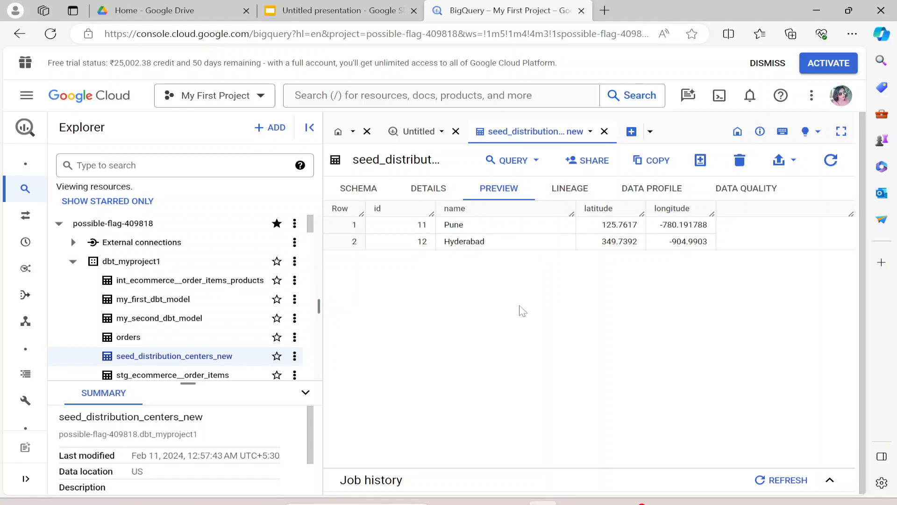